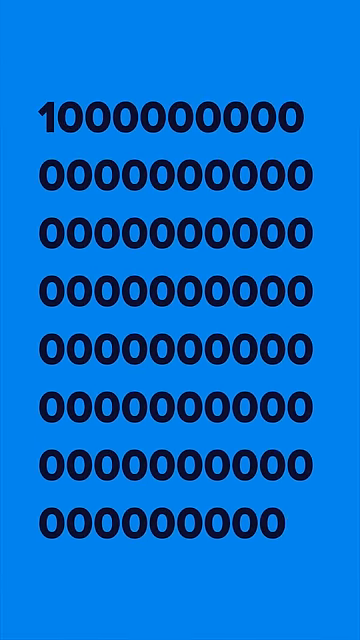
pyautogui.click(180, 320)
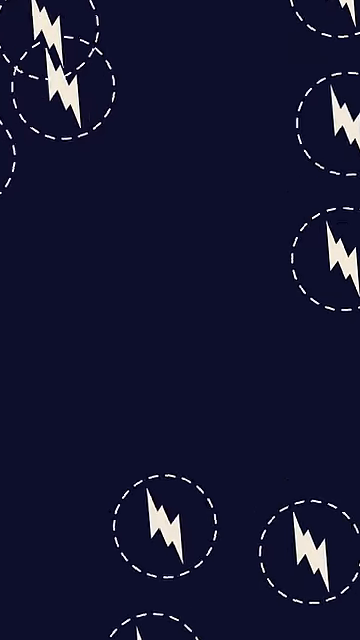
pyautogui.scroll(-3)
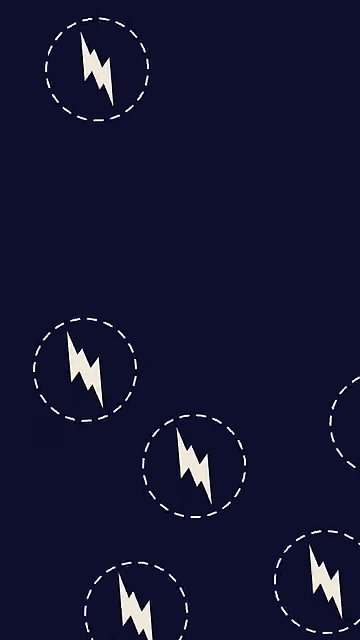